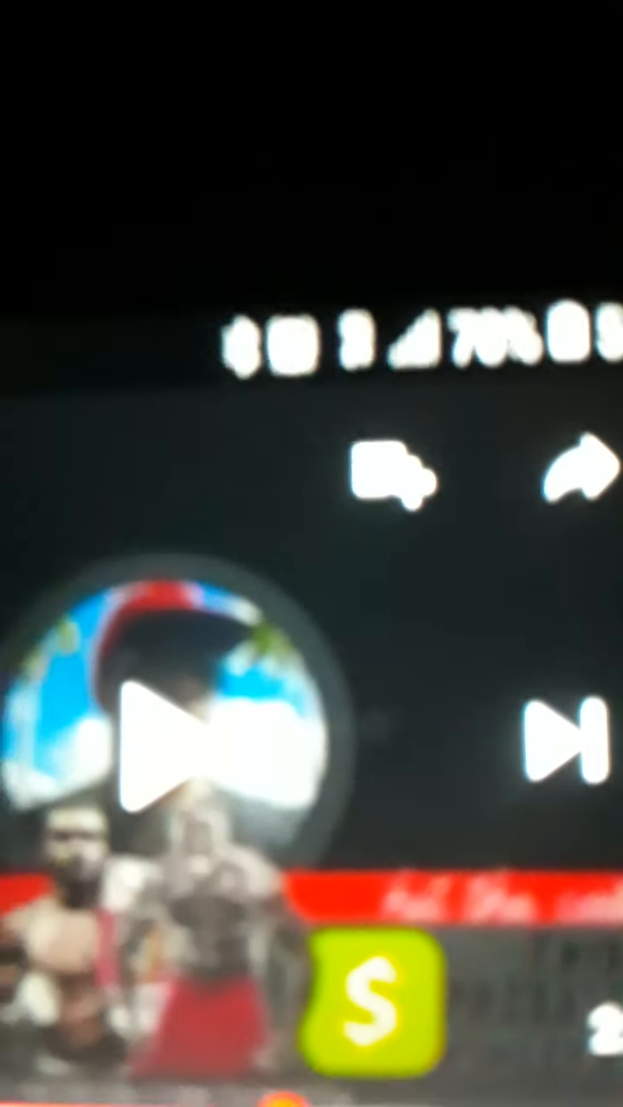
pyautogui.click(199, 743)
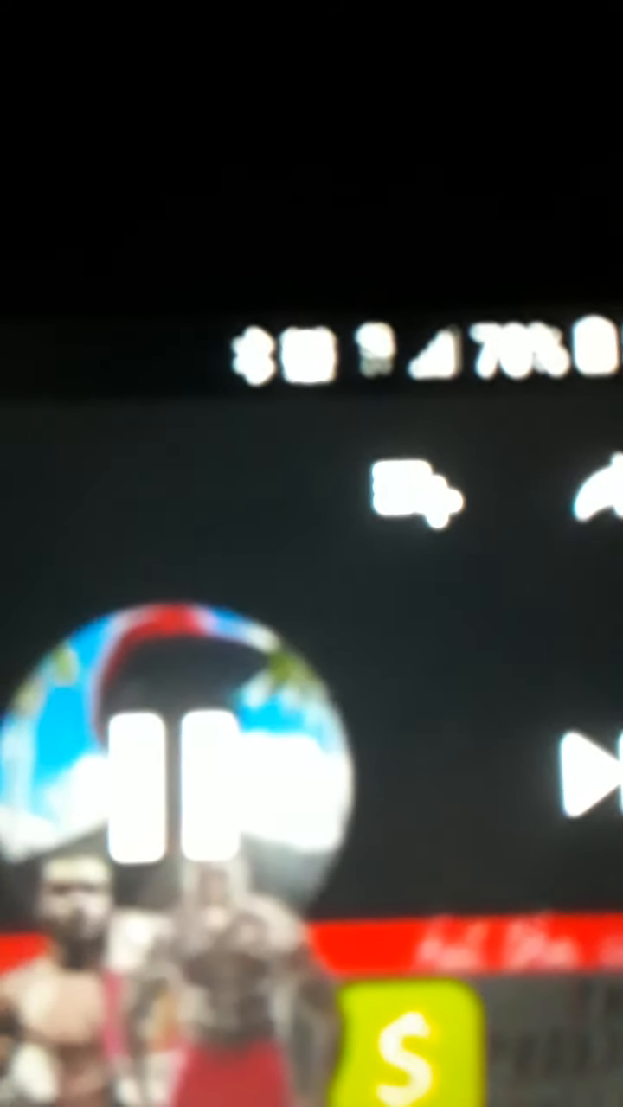